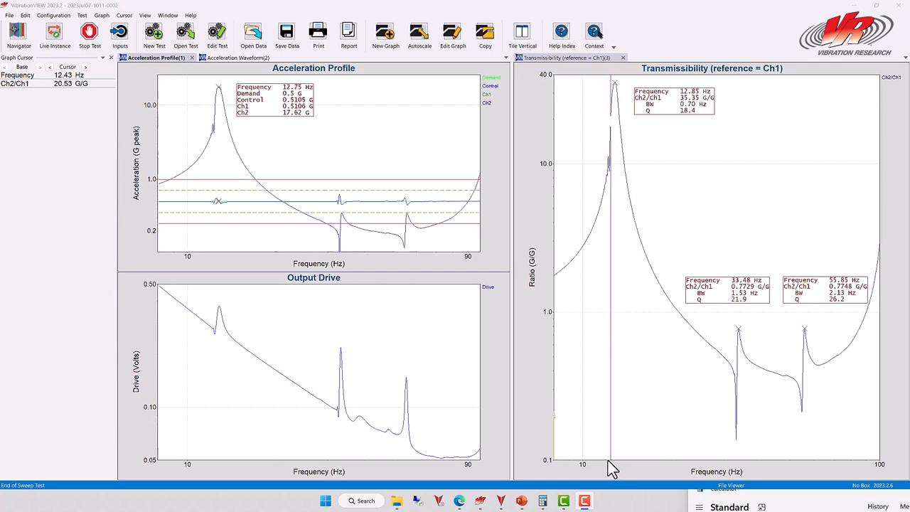
# - Move the graph cursor onto the Acceleration Profile to read values at about 21.25 Hz (0.5 G demand, 0.498 G control, 0.1512 V drive)
pyautogui.moveTo(614, 468); pyautogui.dragTo(606, 468)
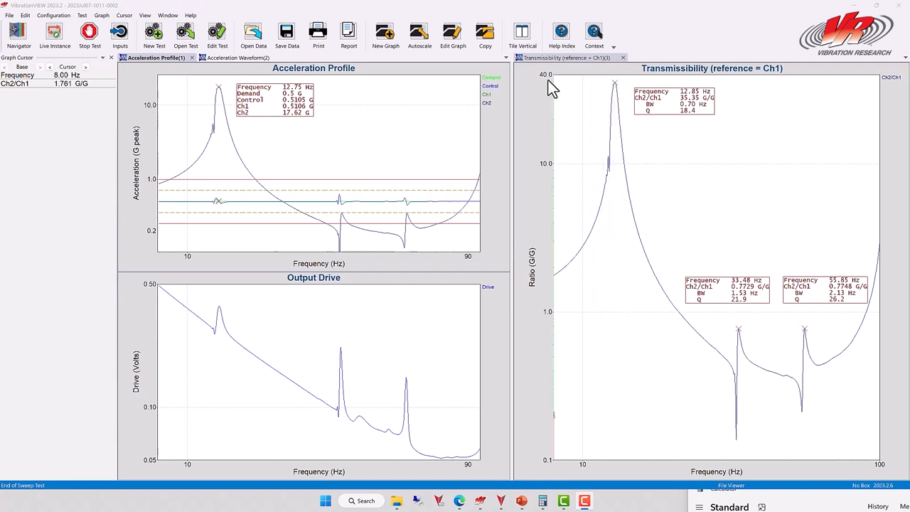
pyautogui.moveTo(553, 147)
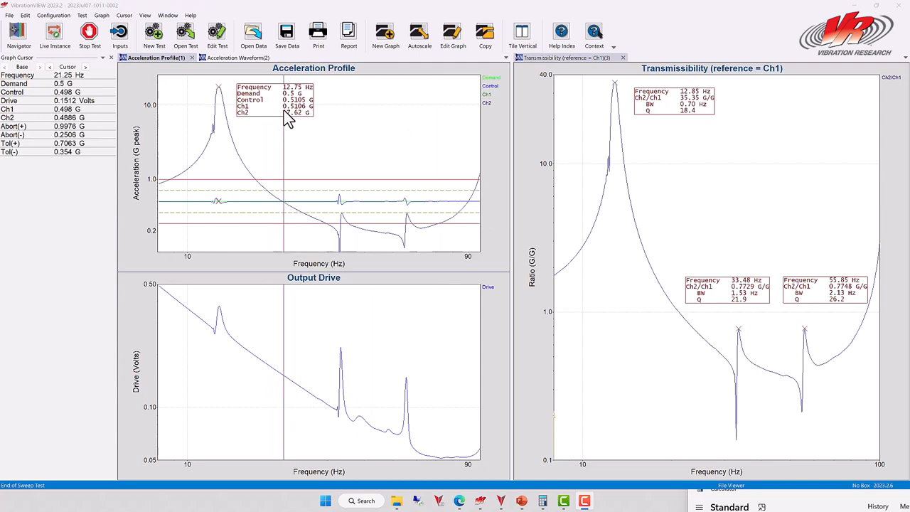
# - Scan the Acceleration Profile cursor across low frequencies, then read Ch2/Ch1 transmissibility of 9.057 G/G at 12.29 Hz
pyautogui.moveTo(284, 114); pyautogui.dragTo(310, 114)
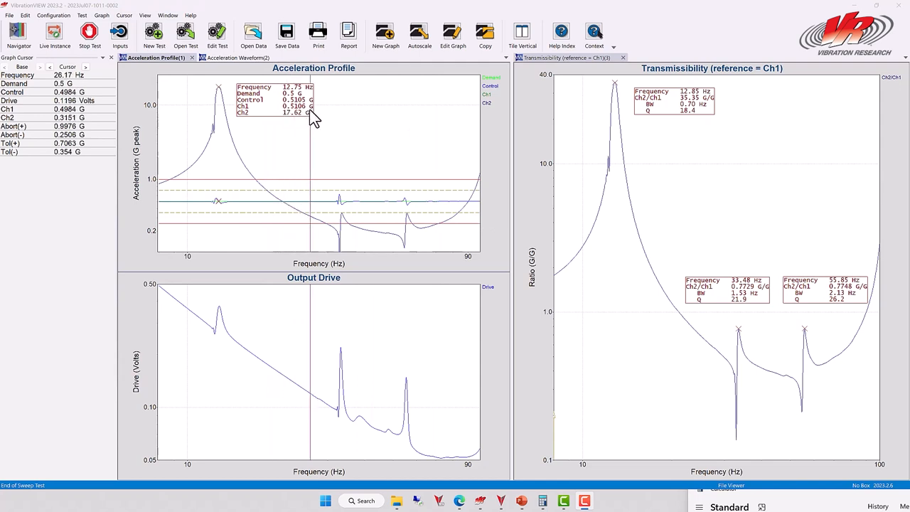
pyautogui.moveTo(311, 107); pyautogui.dragTo(288, 107)
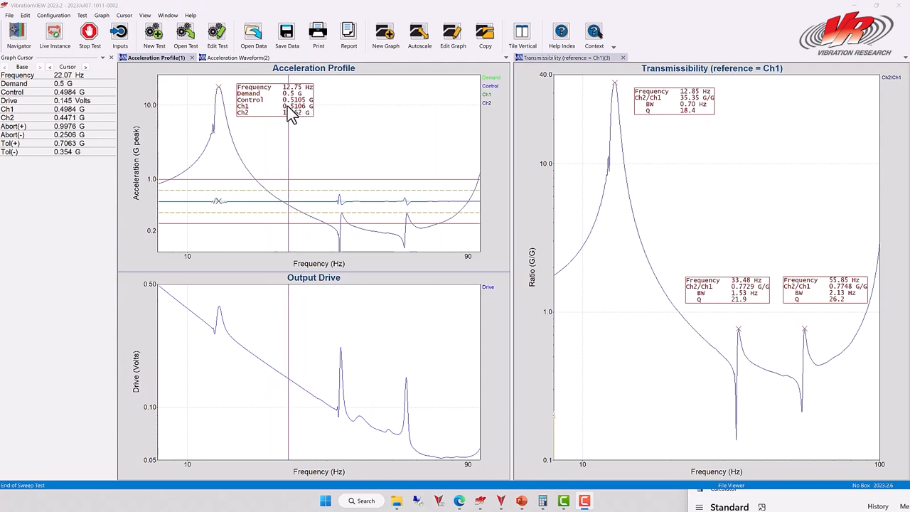
pyautogui.moveTo(287, 114); pyautogui.dragTo(297, 114)
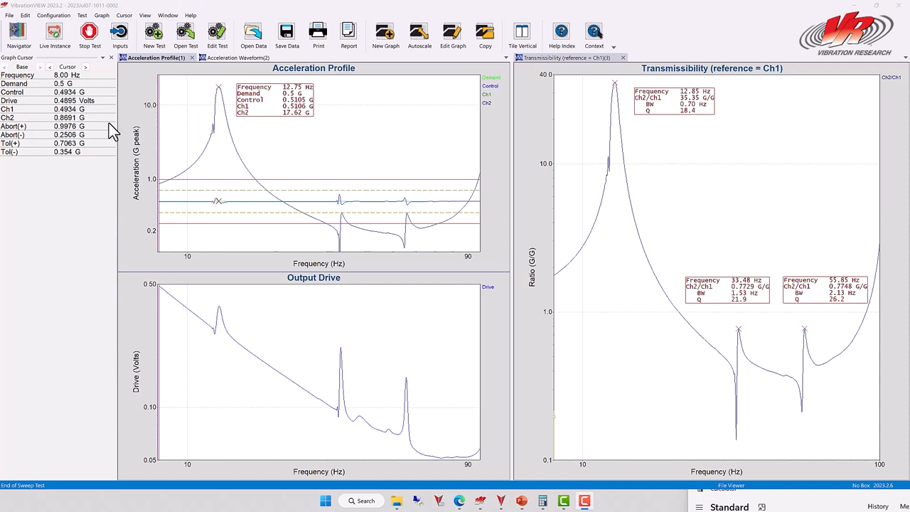
pyautogui.click(212, 140)
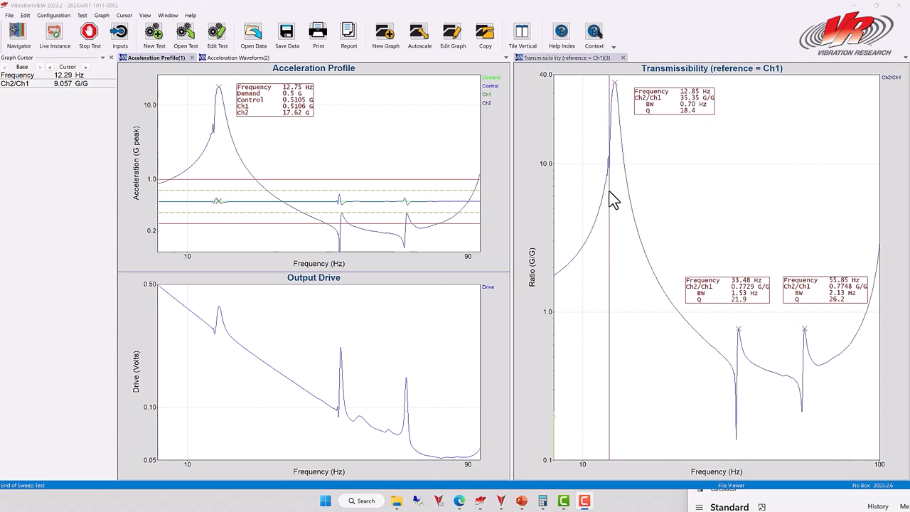
# - Sweep the Transmissibility cursor over the ~33 G/G resonance peak and back to 5.89 G/G at 11.86 Hz
pyautogui.moveTo(609, 199); pyautogui.dragTo(629, 102)
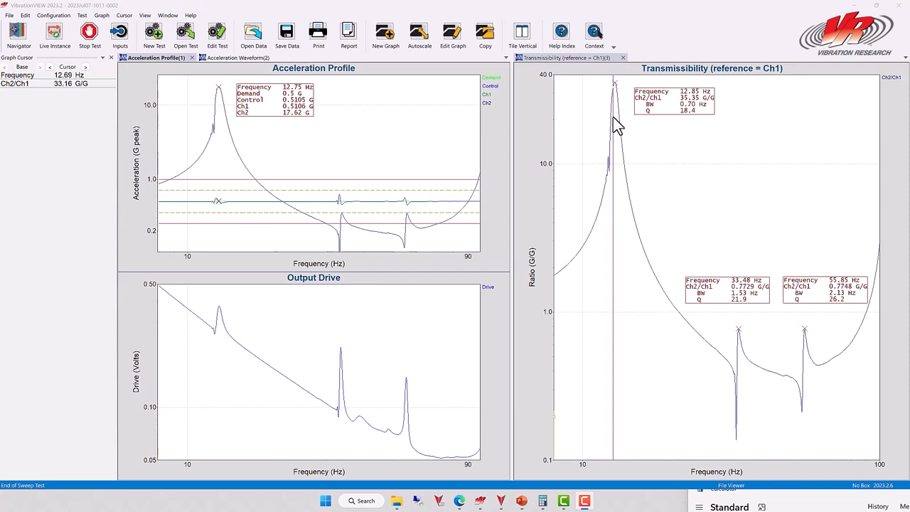
pyautogui.moveTo(617, 420)
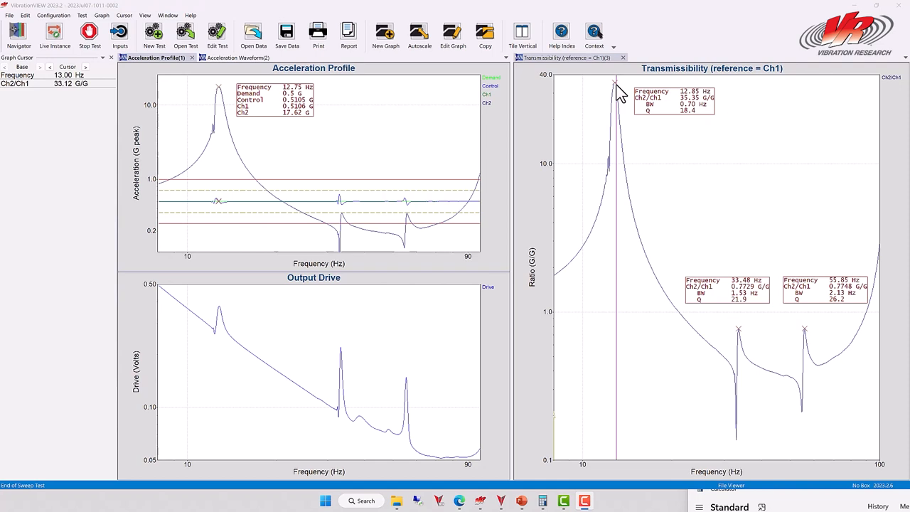
pyautogui.moveTo(617, 93); pyautogui.dragTo(603, 370)
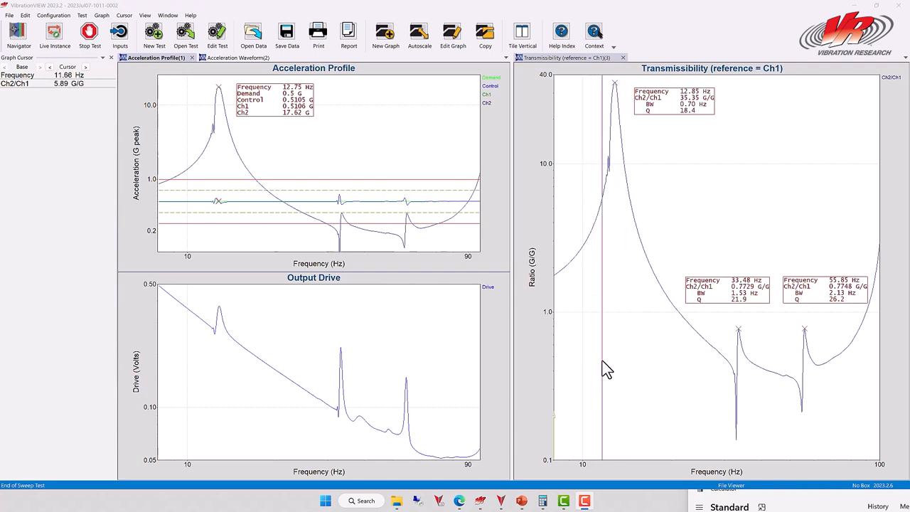